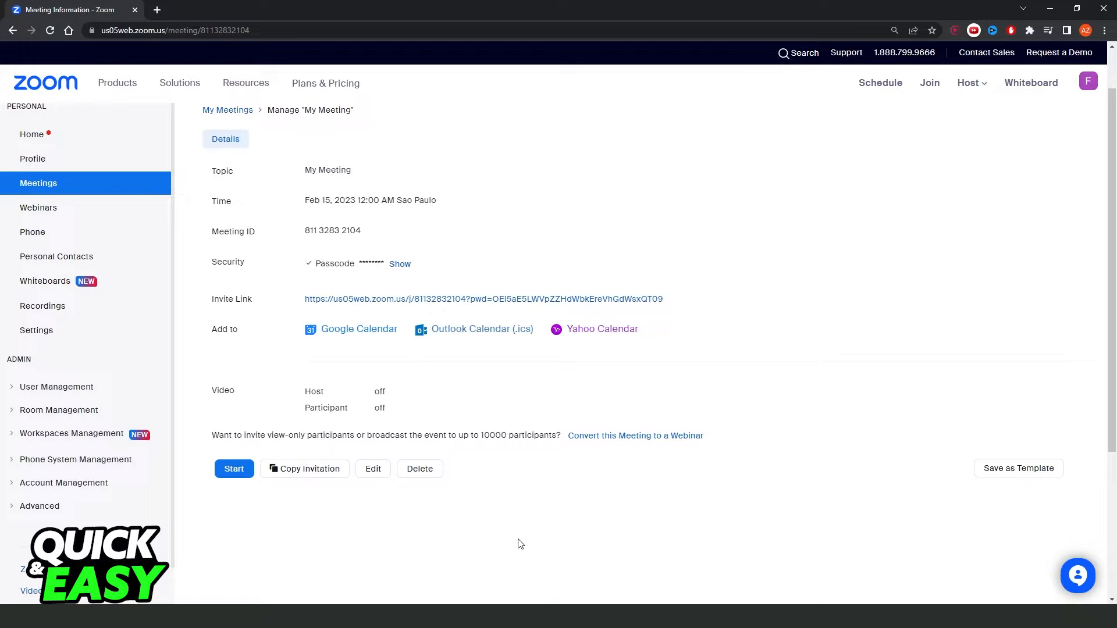
mouse_move(620, 404)
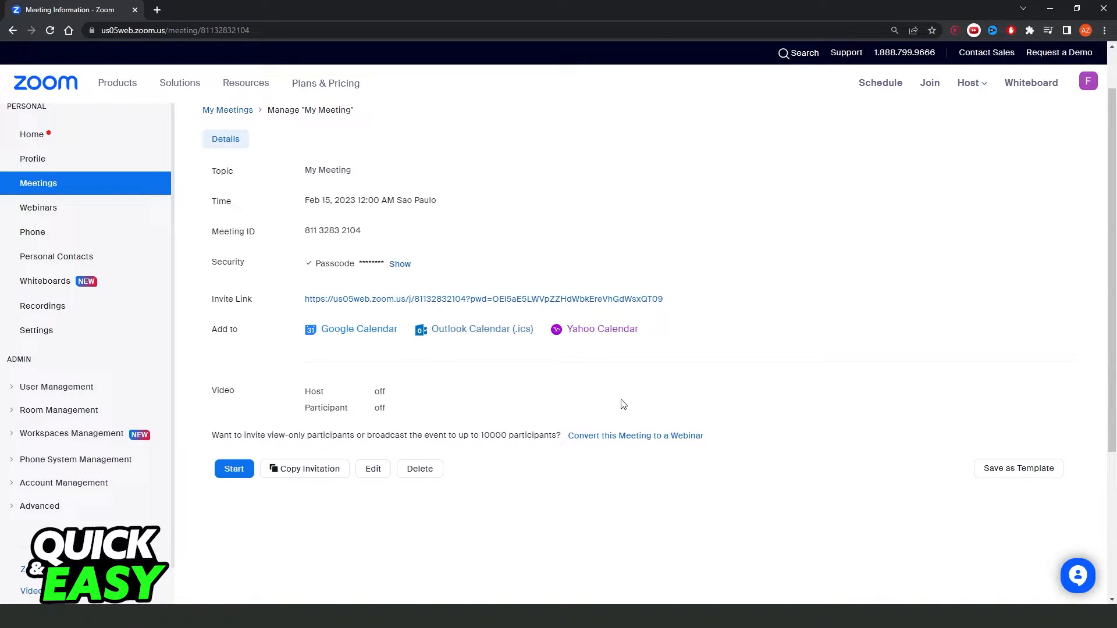
mouse_move(639, 402)
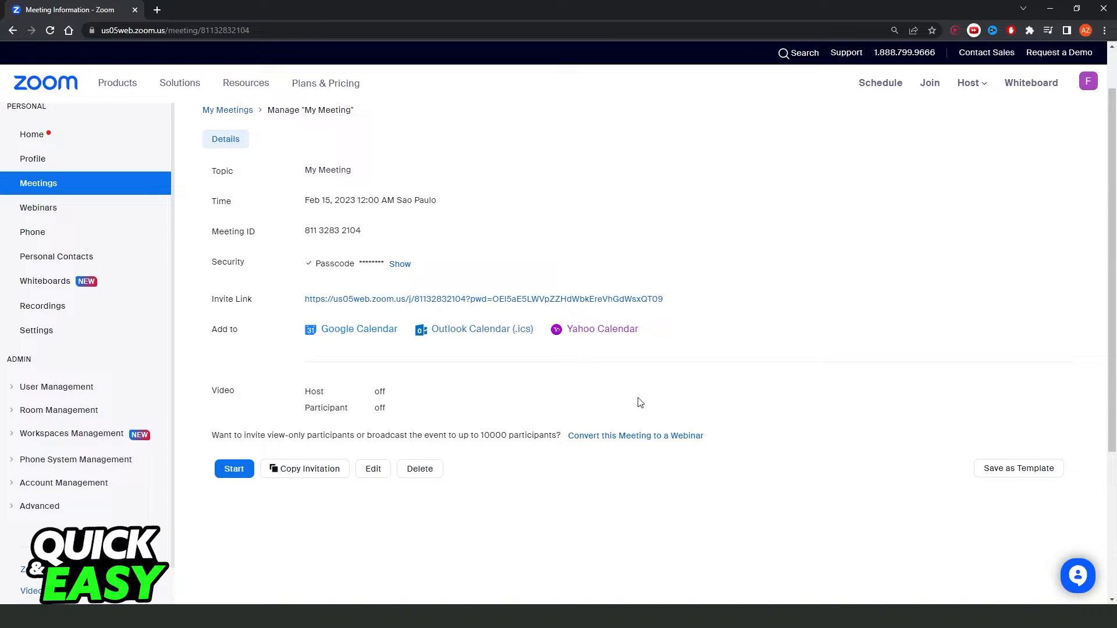
mouse_move(682, 304)
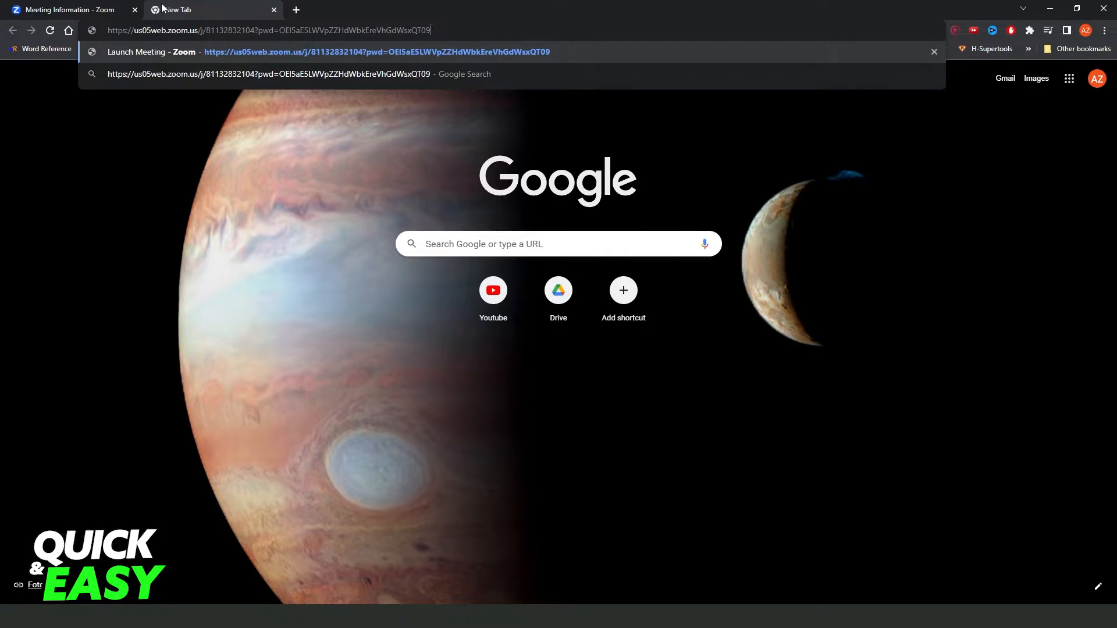
Load the pasted invite link in Chrome and let it launch the Zoom Meetings app
key(Enter)
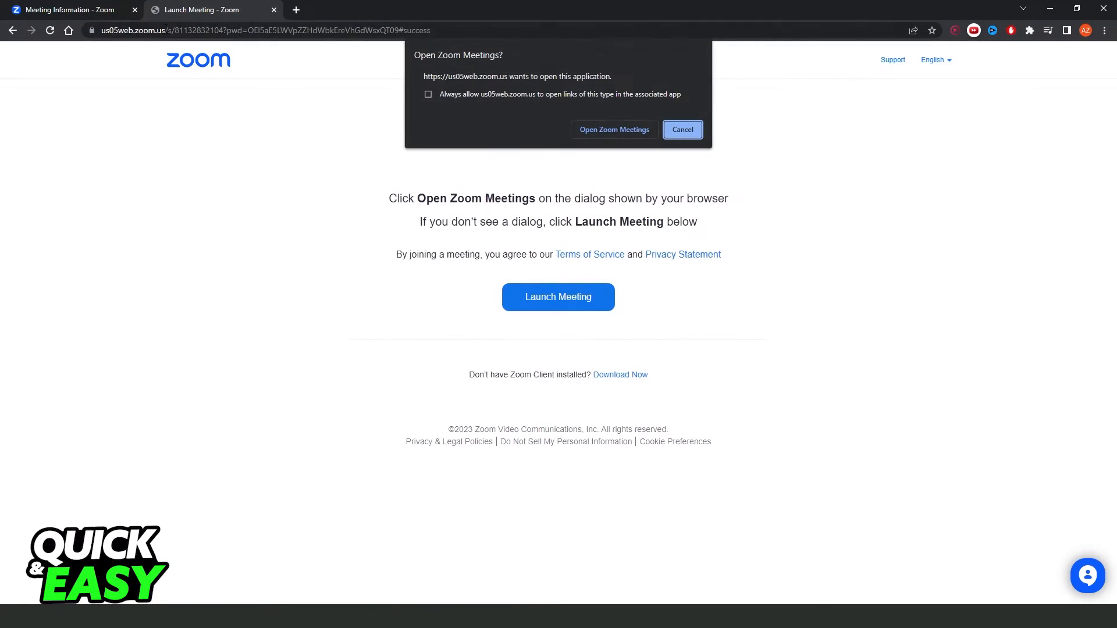
mouse_move(615, 129)
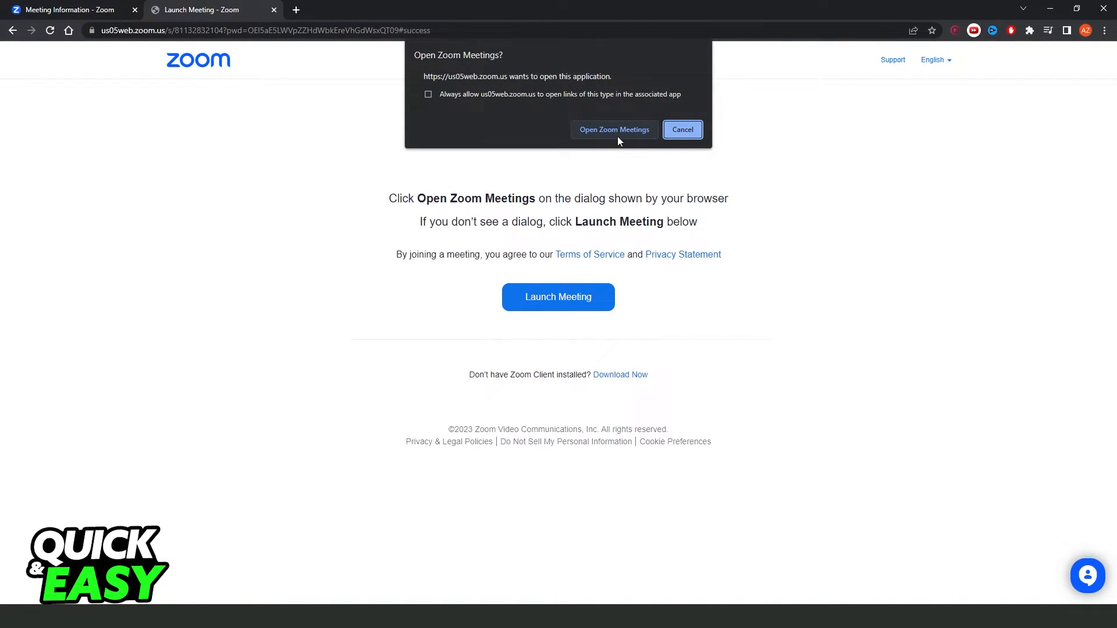
mouse_move(589, 122)
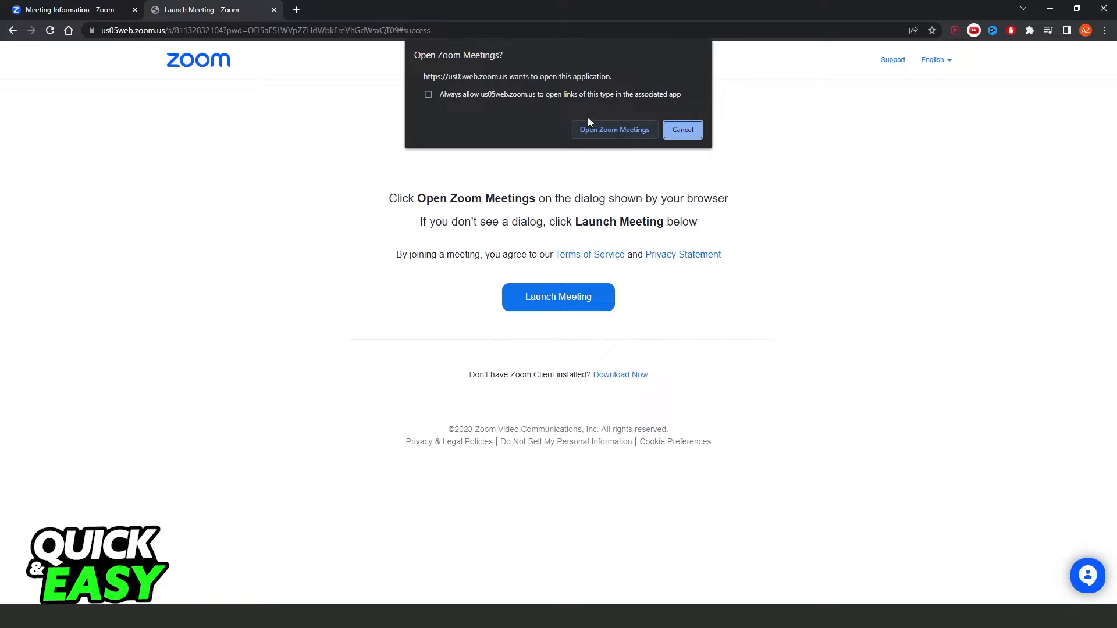
click(613, 130)
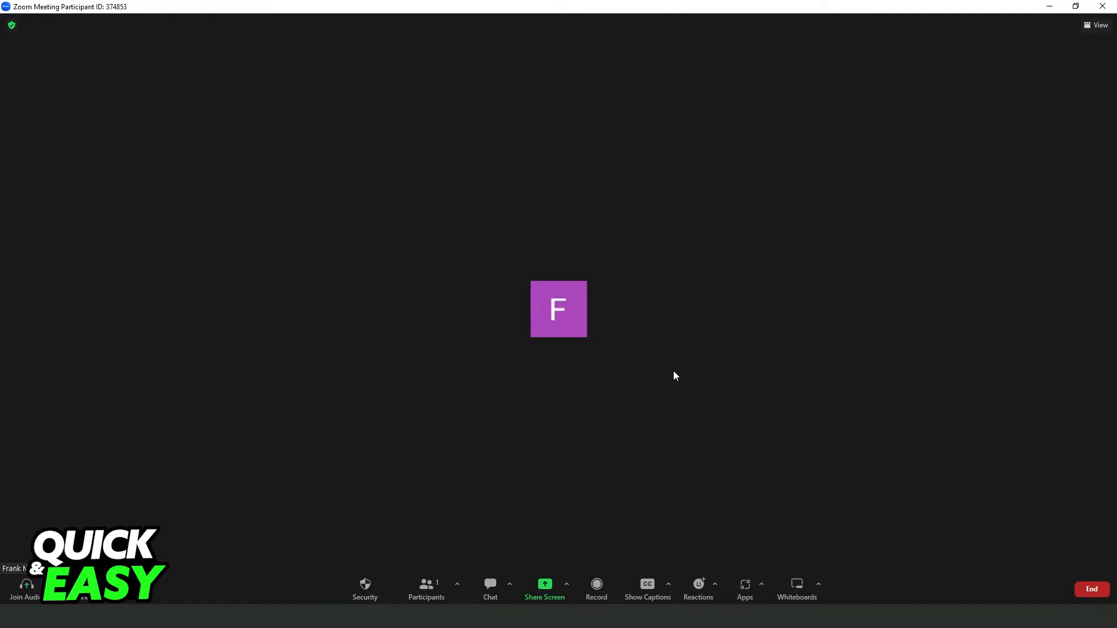
mouse_move(608, 438)
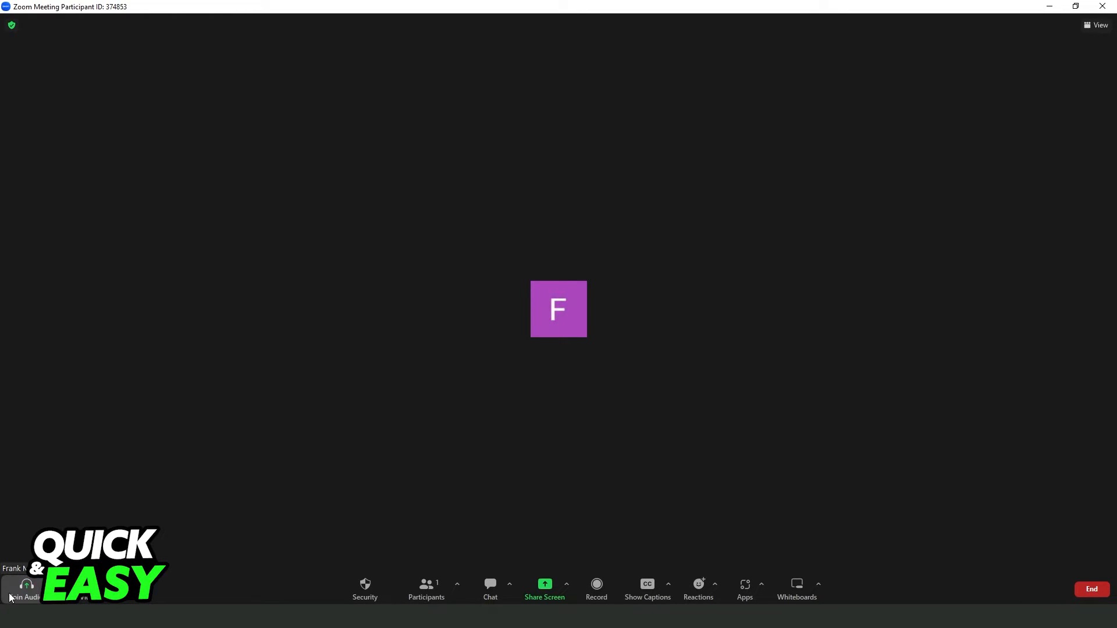
mouse_move(490, 510)
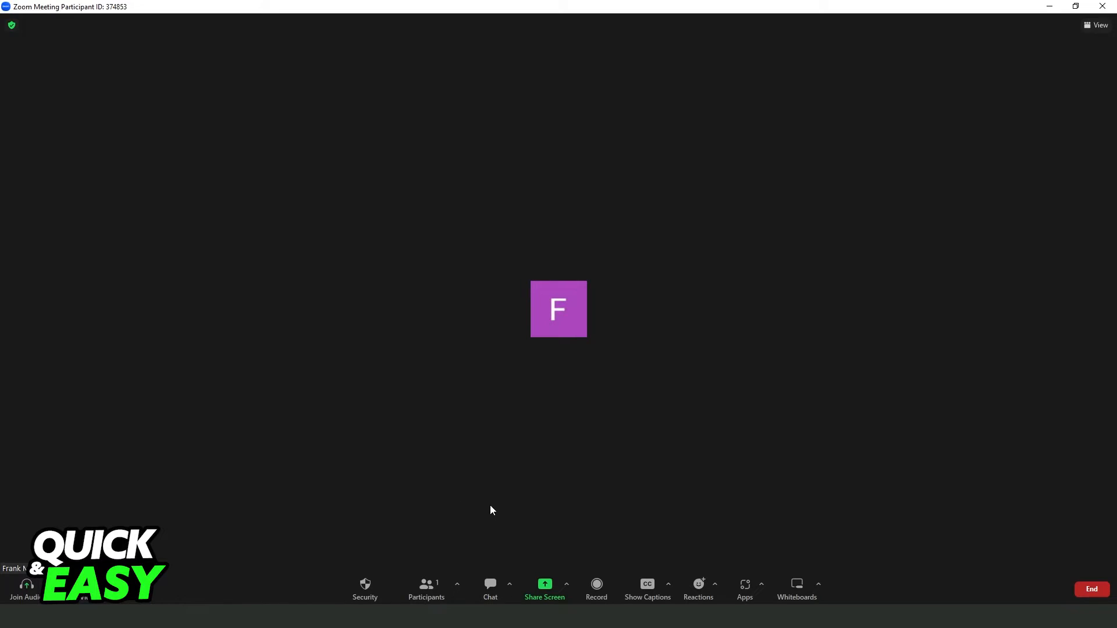
Show the Meeting Chat panel with an empty message addressed to everyone
click(490, 588)
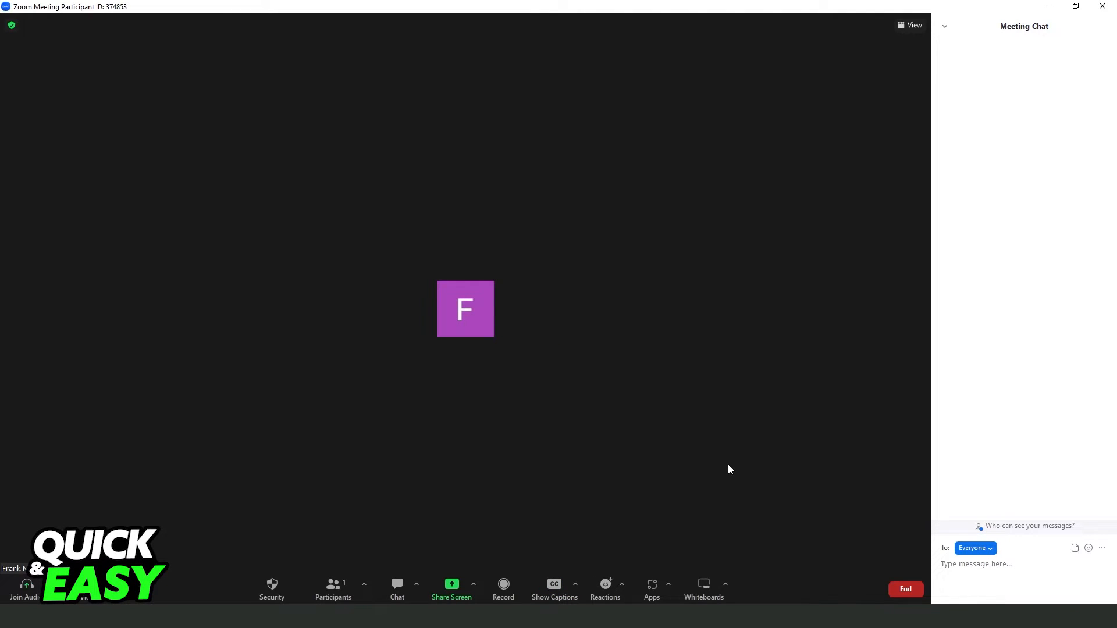
mouse_move(675, 520)
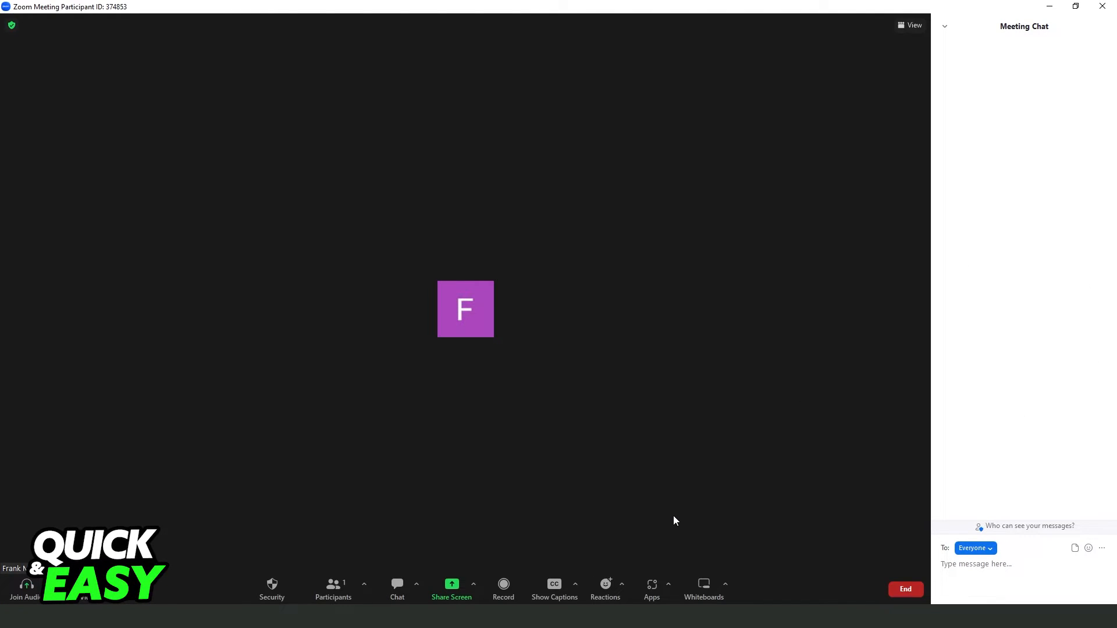
mouse_move(789, 557)
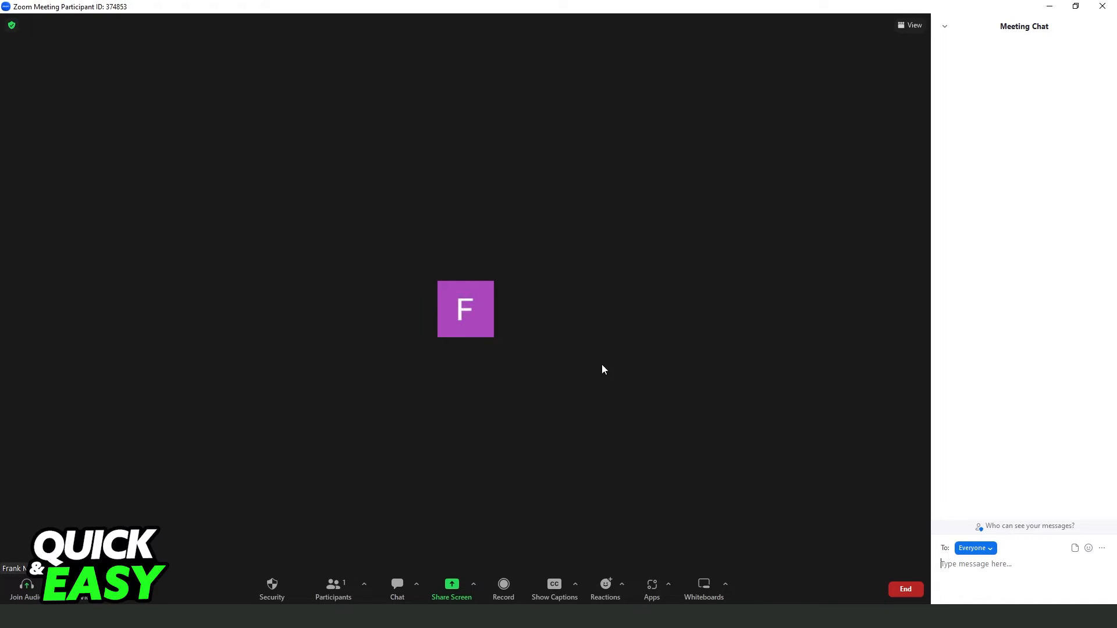
mouse_move(731, 433)
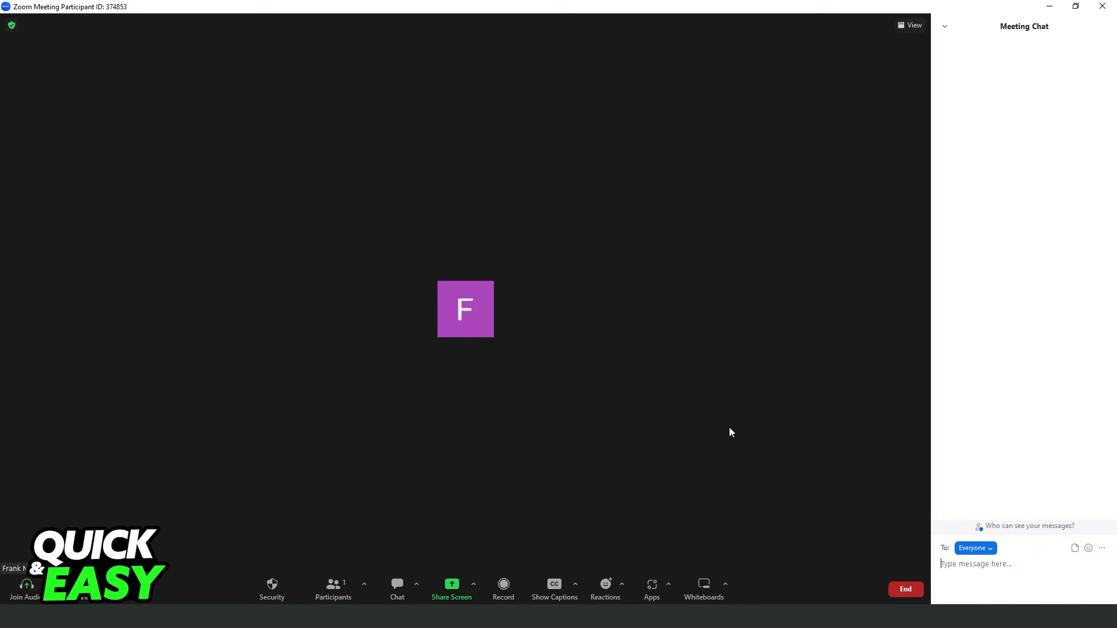
mouse_move(625, 392)
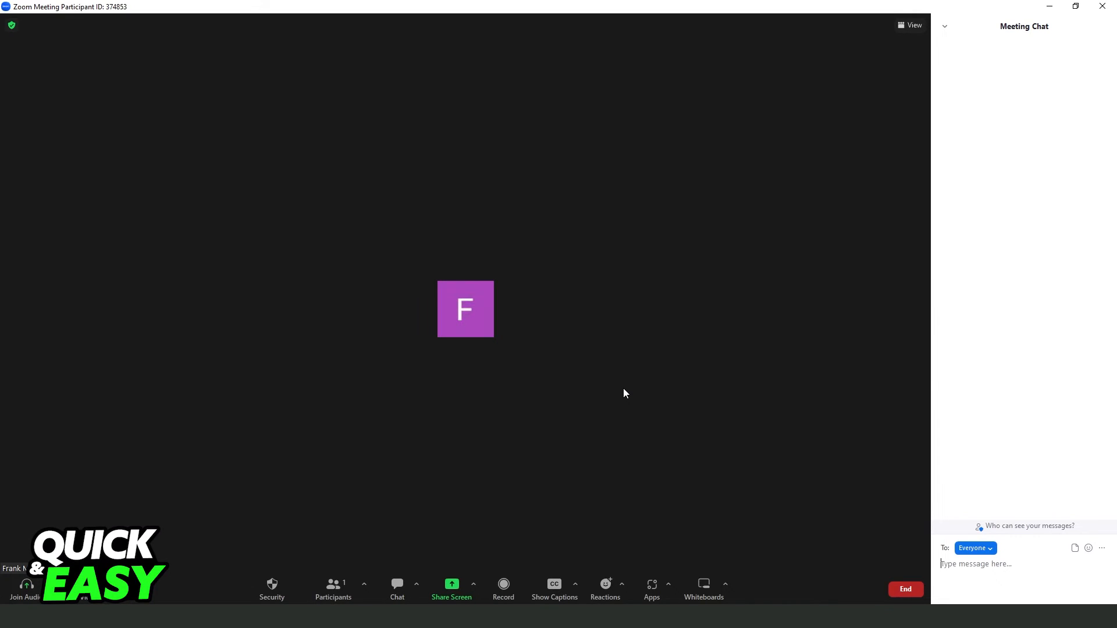
mouse_move(281, 347)
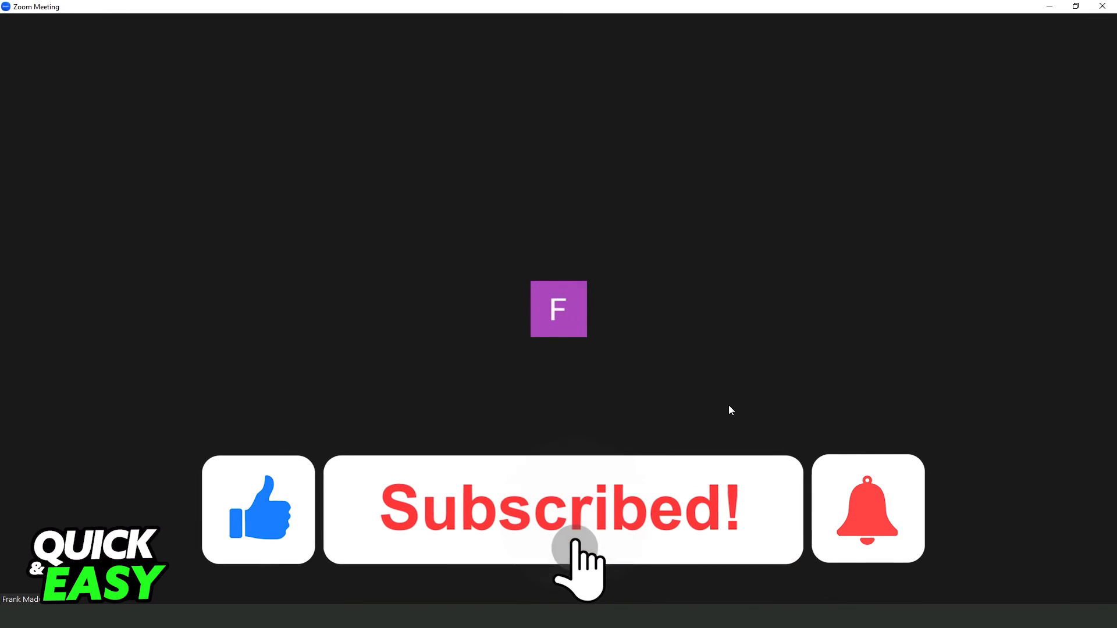
click(868, 508)
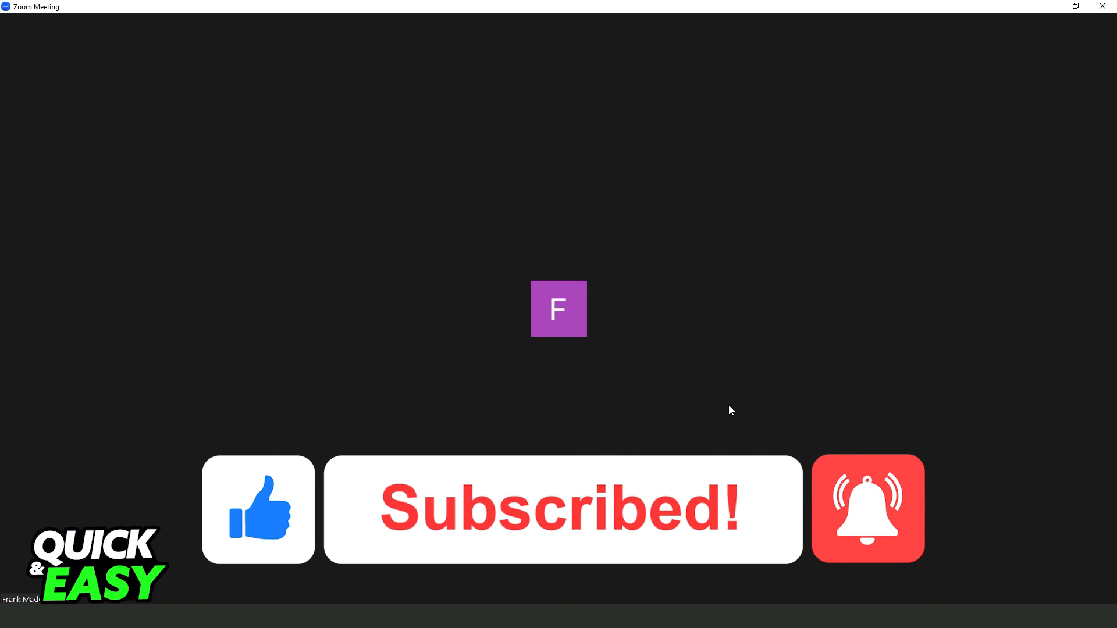